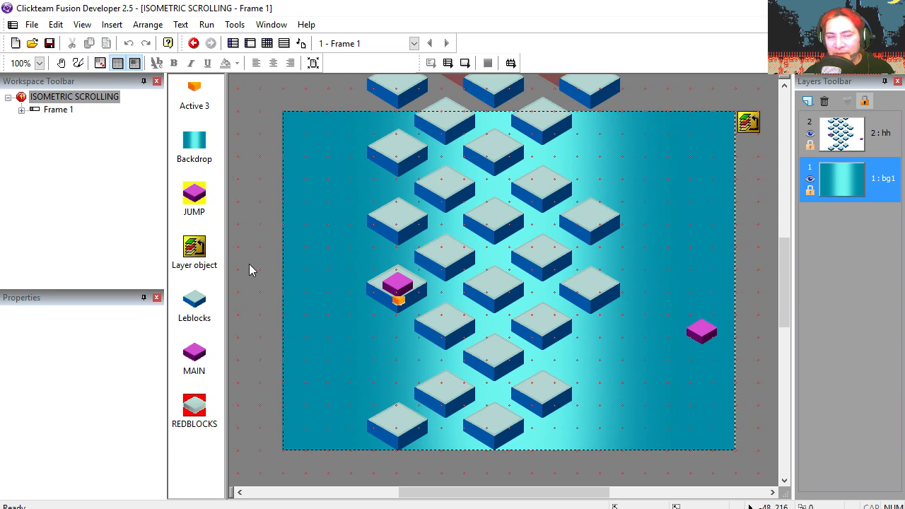
Rename Active 3 to JUMPING_TARGET and place the JUMP active beside the MAIN block.
{"action": "left_click", "coordinate": [206, 24]}
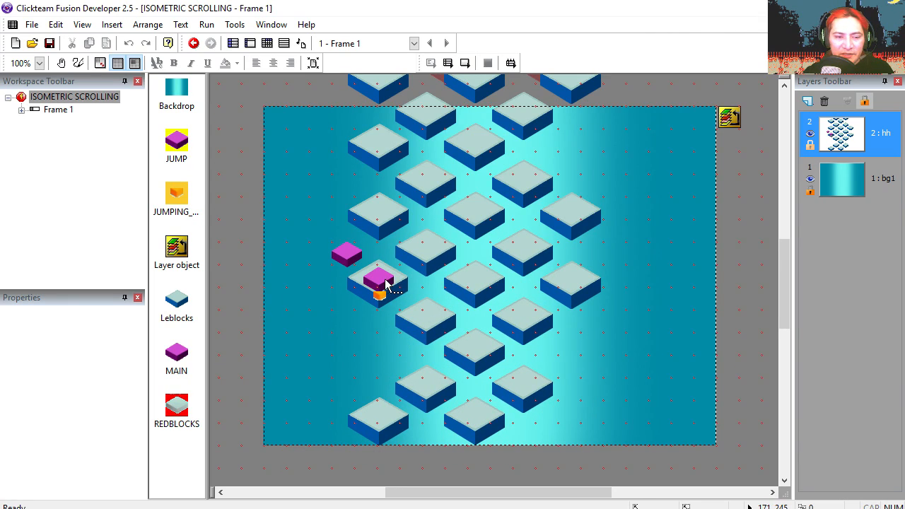
{"action": "left_click", "coordinate": [380, 280]}
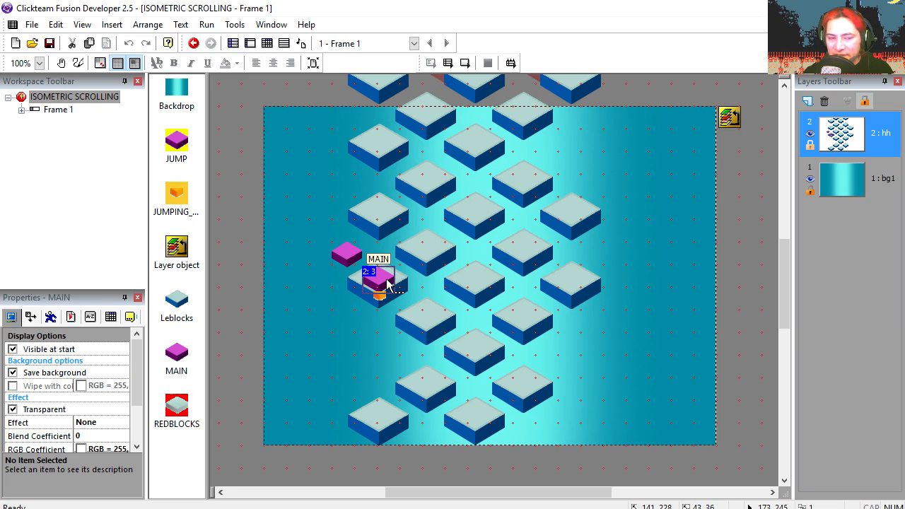
{"action": "double_click", "coordinate": [379, 280]}
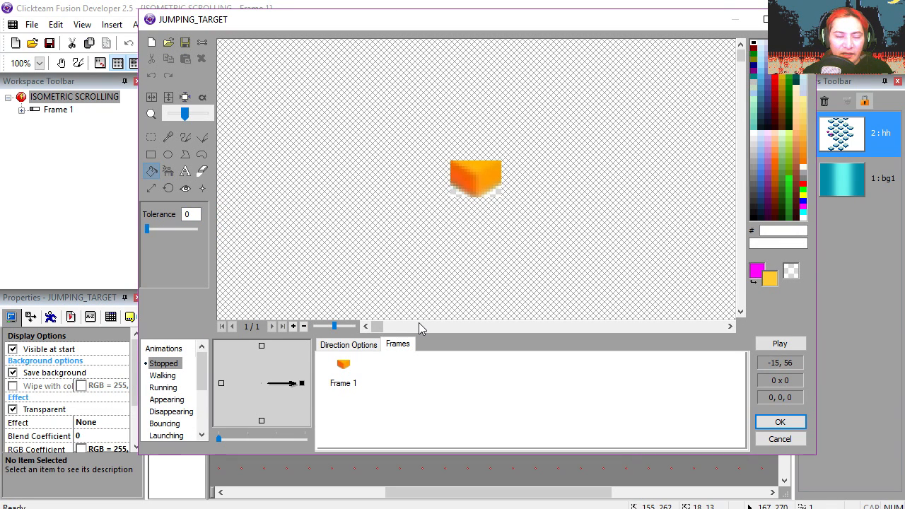
{"action": "left_click", "coordinate": [781, 421]}
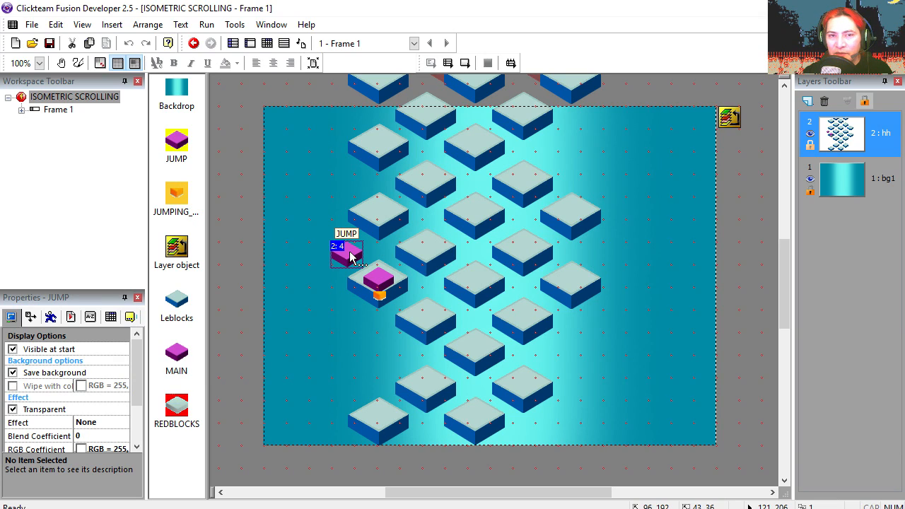
{"action": "left_click", "coordinate": [29, 218]}
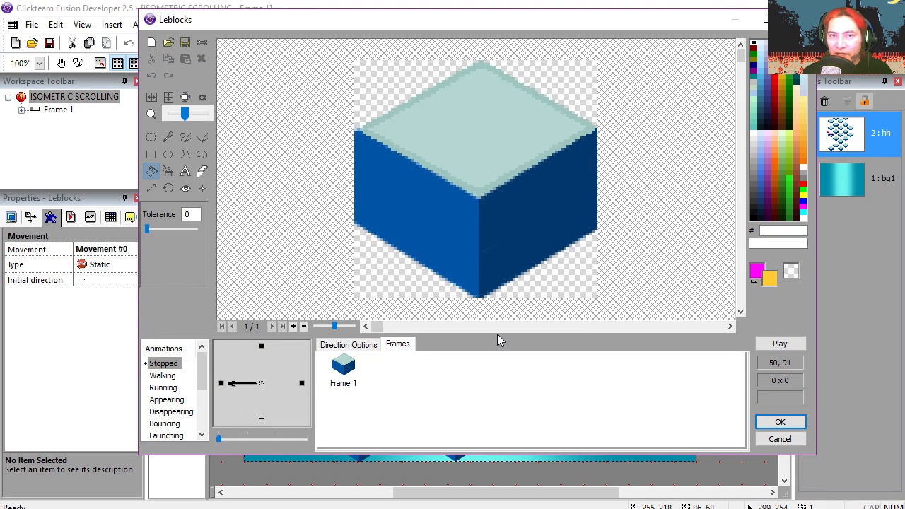
{"action": "left_click", "coordinate": [781, 422]}
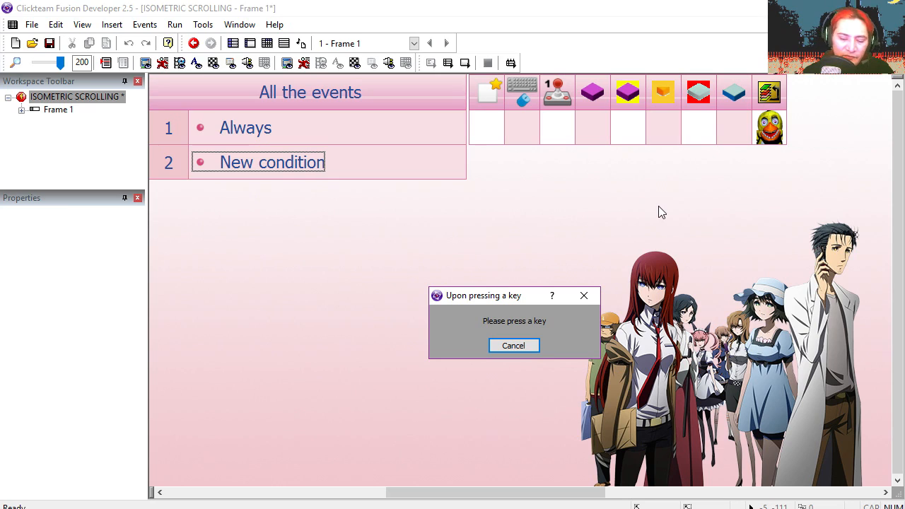
Bind the key events to Right Arrow and Left Arrow, then create the jump block and set its direction.
{"action": "key", "text": "right"}
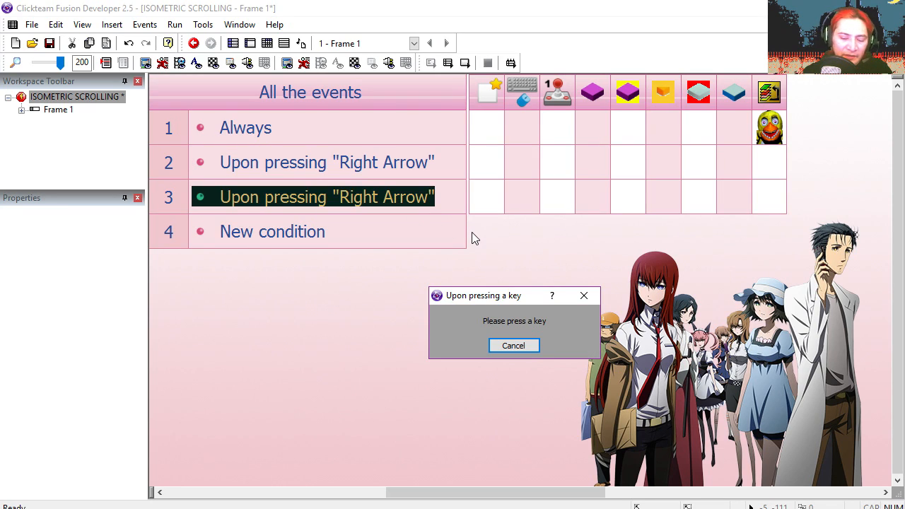
{"action": "key", "text": "Left"}
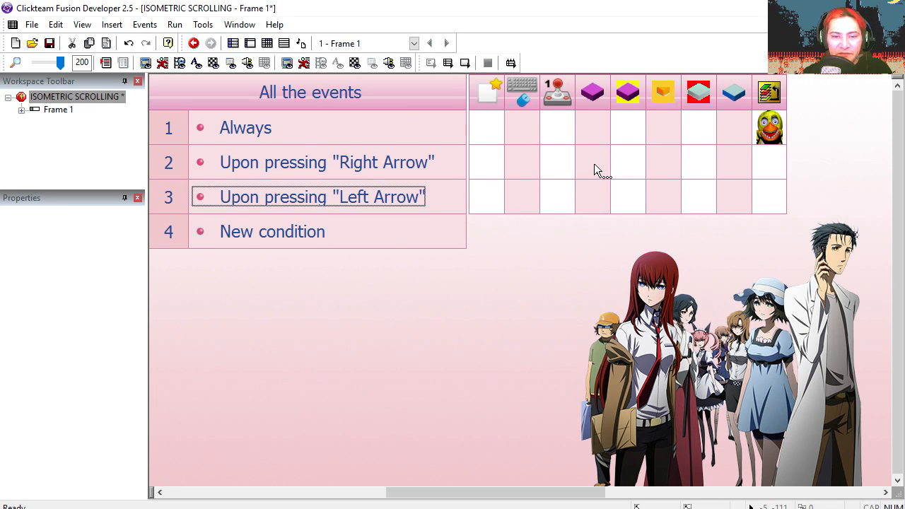
{"action": "left_click", "coordinate": [592, 162]}
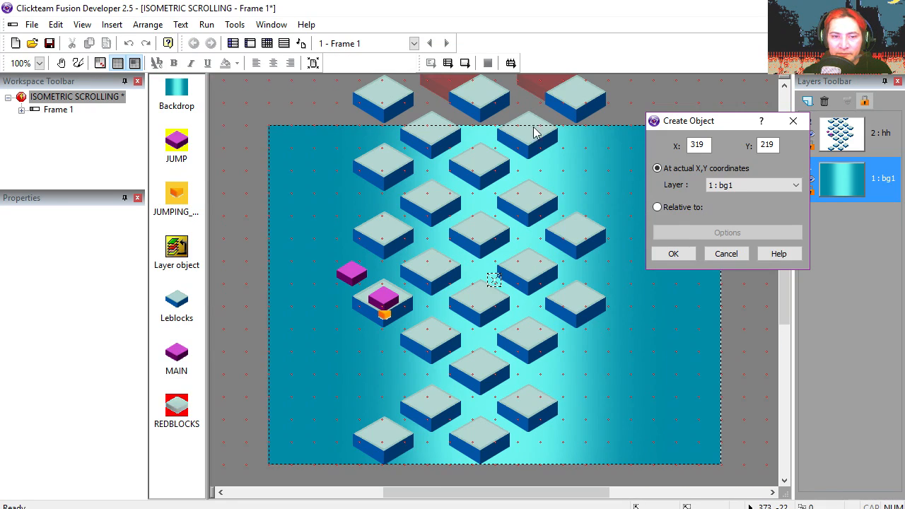
{"action": "left_click", "coordinate": [656, 207]}
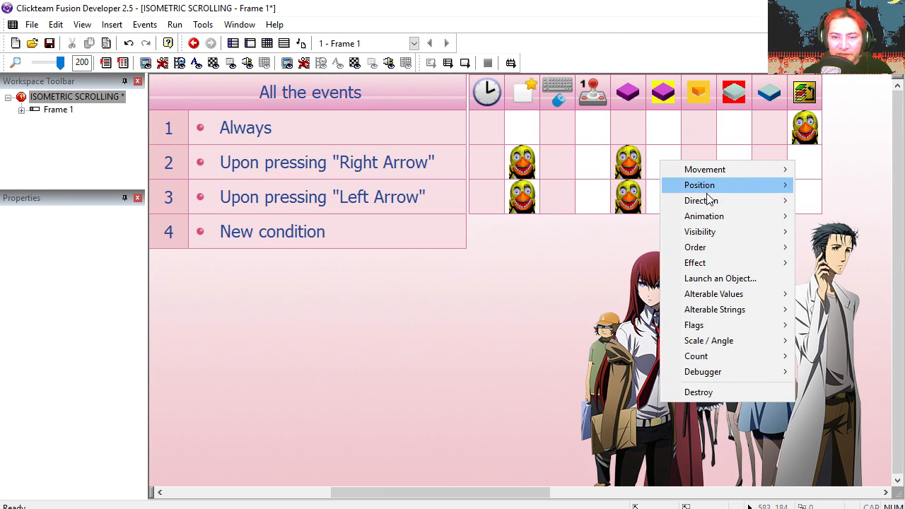
{"action": "left_click", "coordinate": [700, 201]}
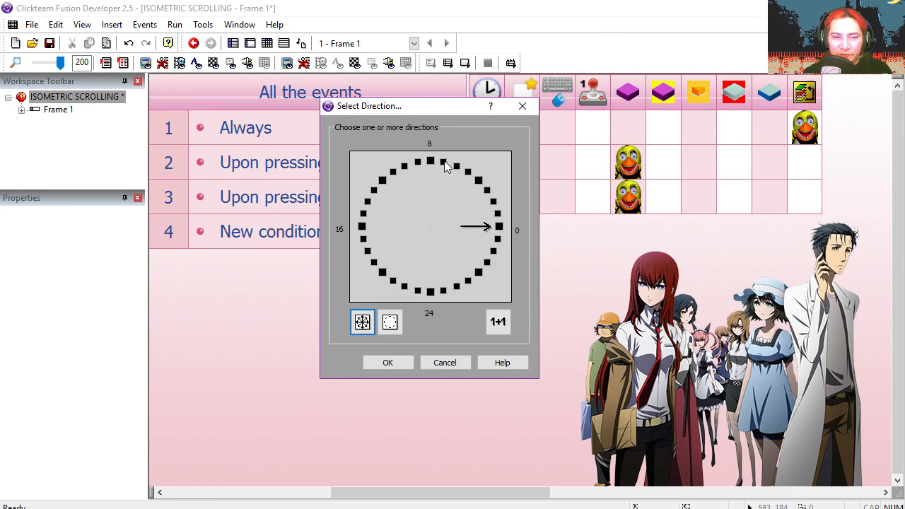
{"action": "left_click", "coordinate": [440, 162]}
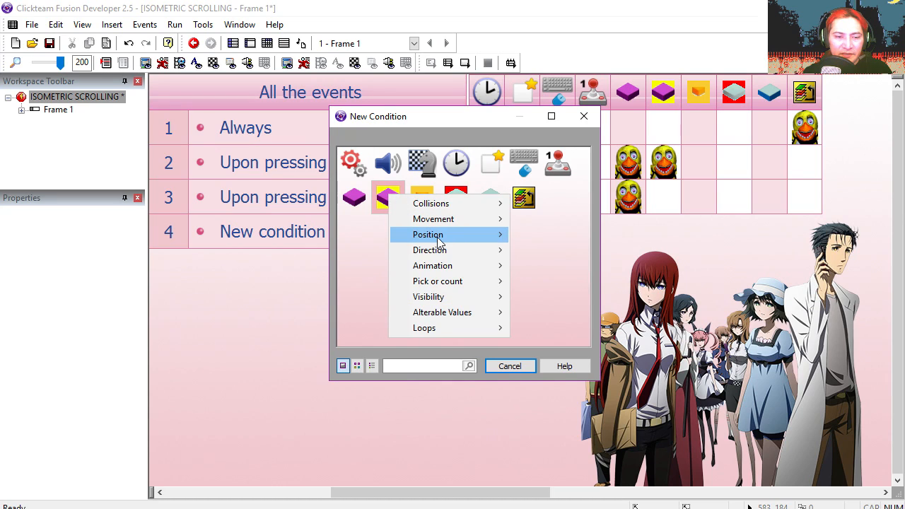
{"action": "mouse_move", "coordinate": [430, 249]}
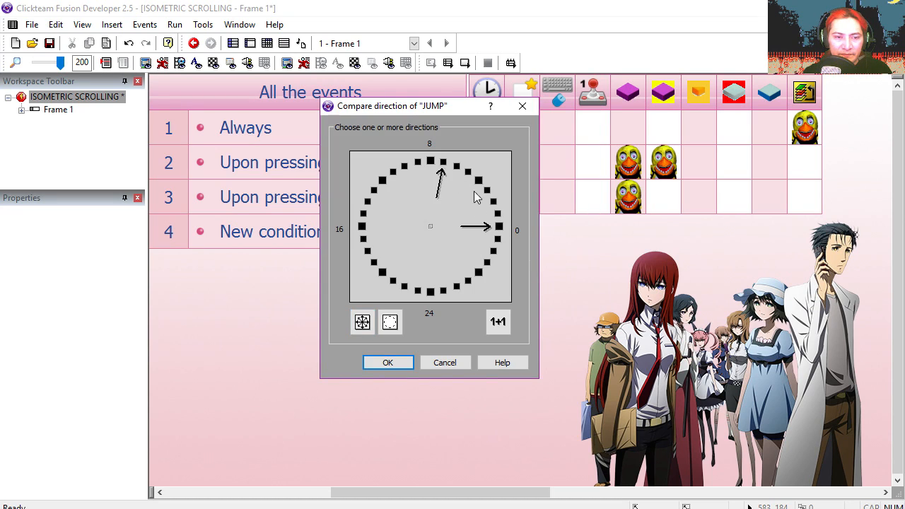
Set JUMP's speed to 76 once when it faces the chosen direction, then run the frame preview.
{"action": "left_click", "coordinate": [388, 362]}
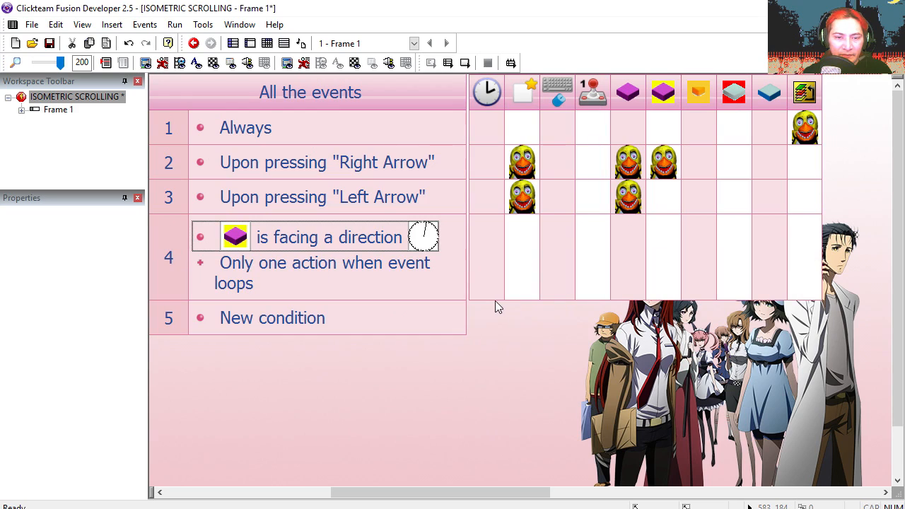
{"action": "right_click", "coordinate": [591, 256]}
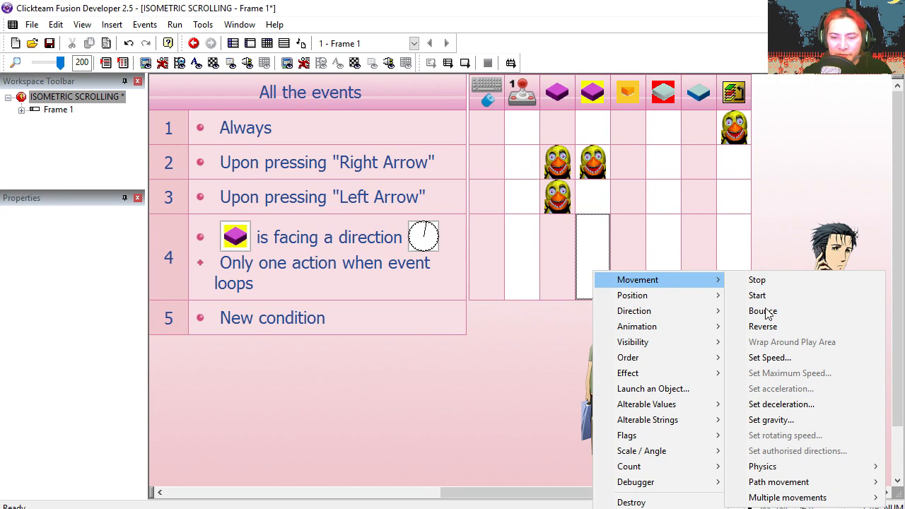
{"action": "left_click", "coordinate": [769, 356]}
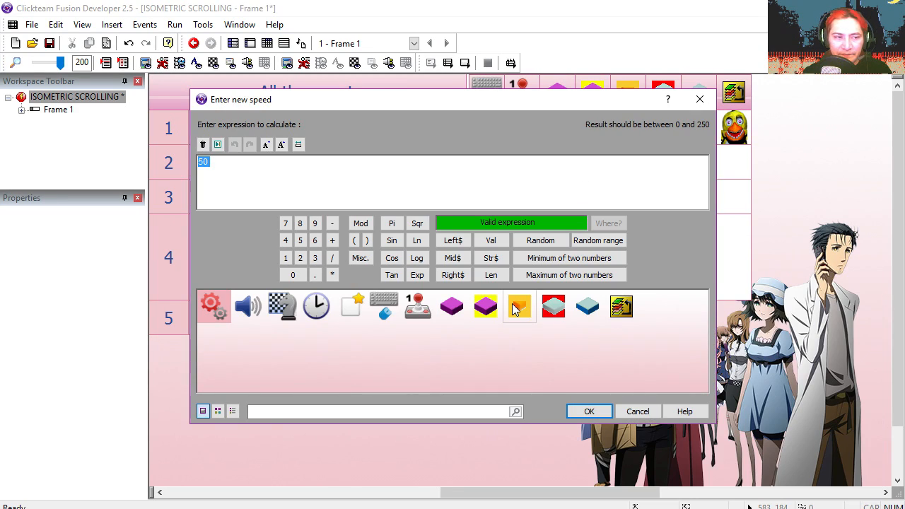
{"action": "type", "text": "76"}
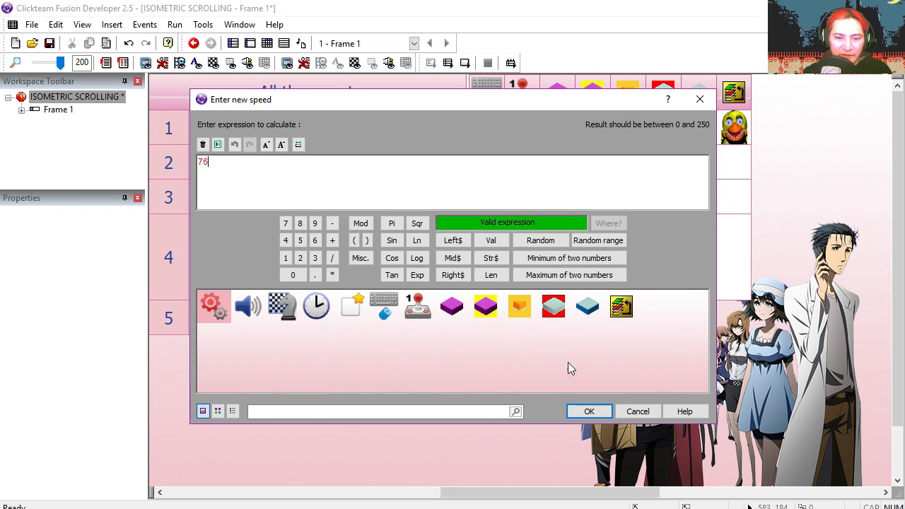
{"action": "left_click", "coordinate": [589, 410]}
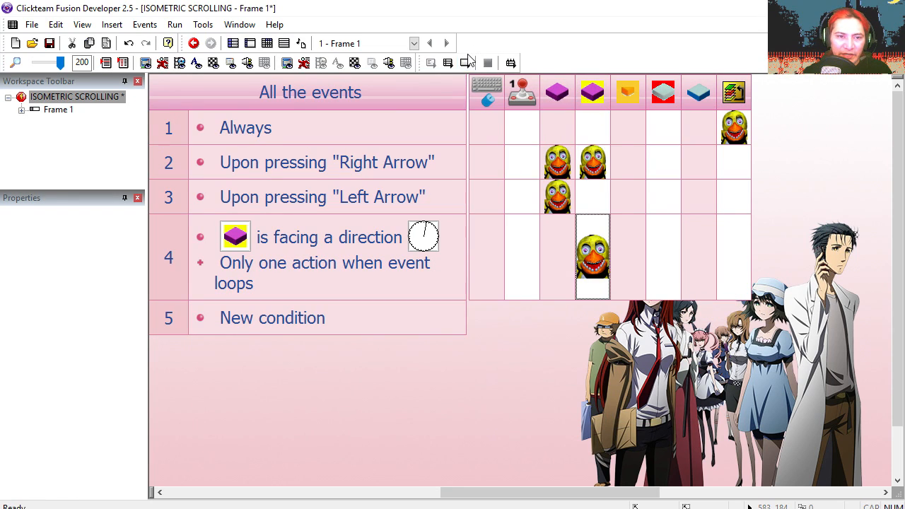
{"action": "left_click", "coordinate": [488, 62]}
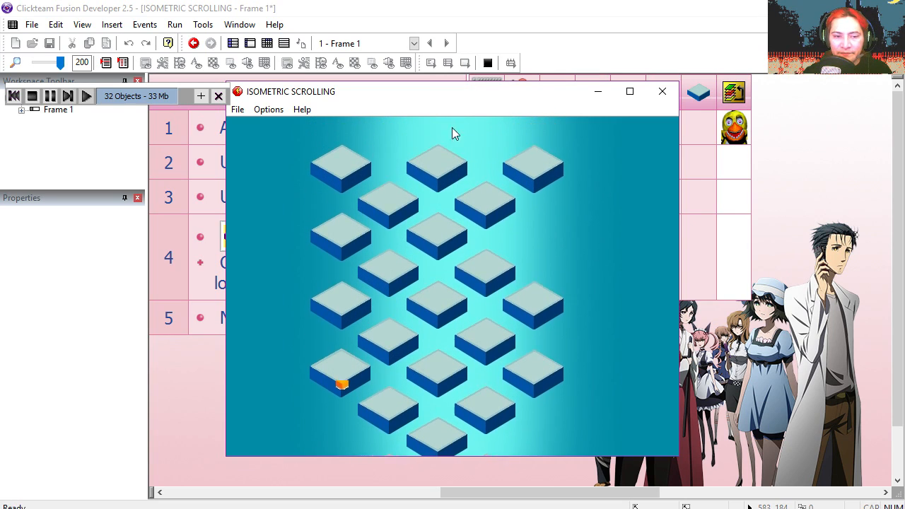
Copy the speed-76 event as event 5 and select different facing directions for its check.
{"action": "left_click", "coordinate": [662, 90]}
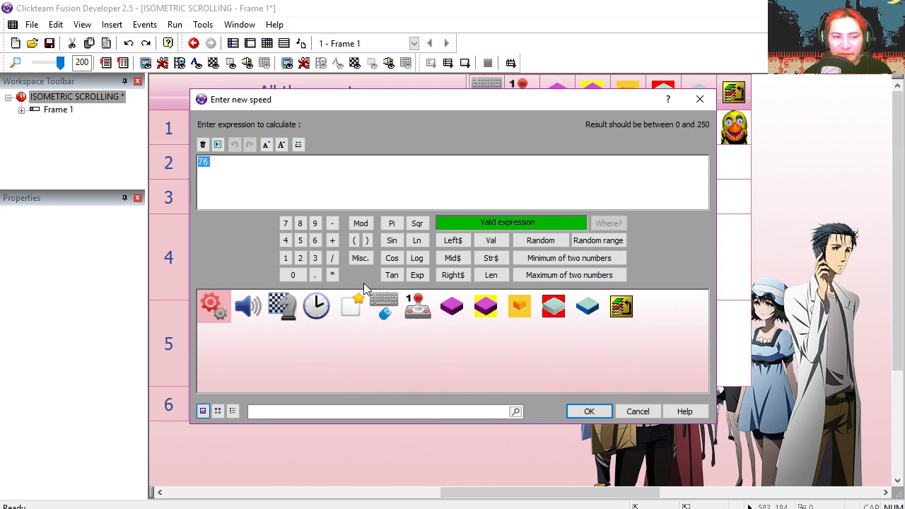
{"action": "left_click", "coordinate": [589, 410]}
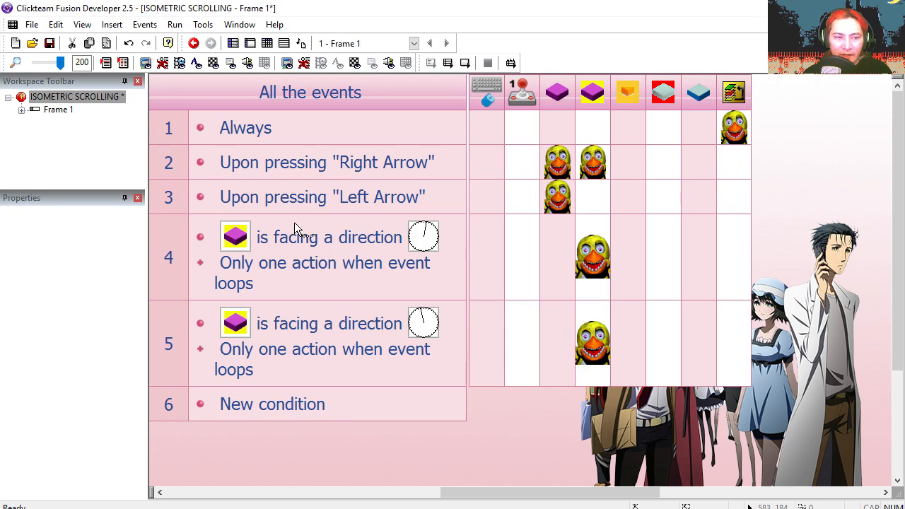
{"action": "left_click", "coordinate": [593, 161]}
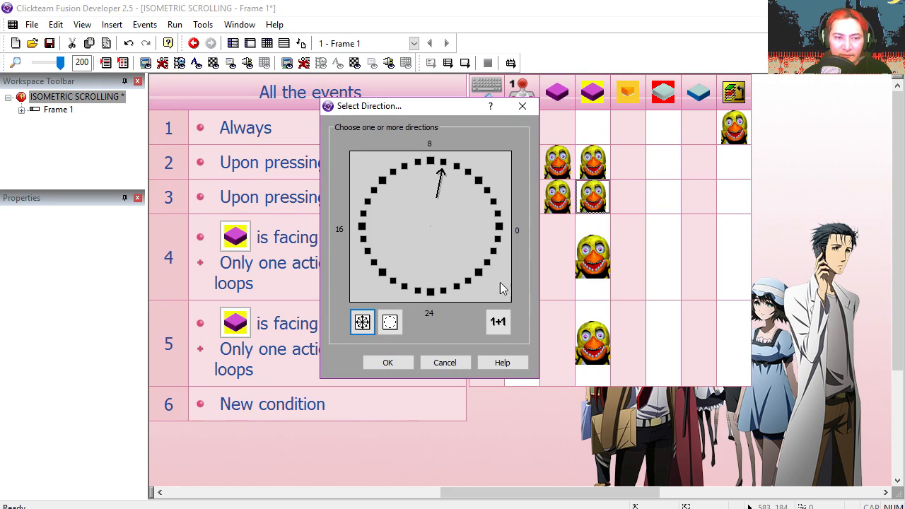
{"action": "left_click", "coordinate": [446, 164]}
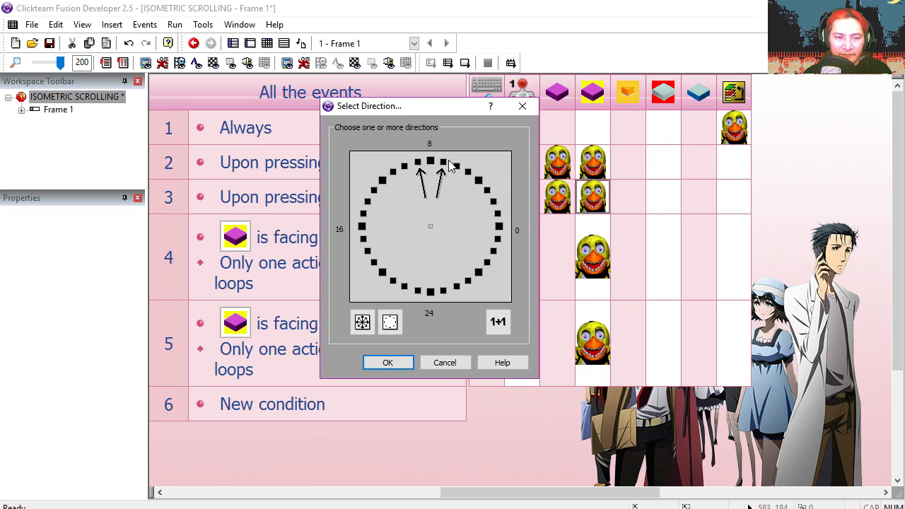
{"action": "left_click", "coordinate": [387, 363]}
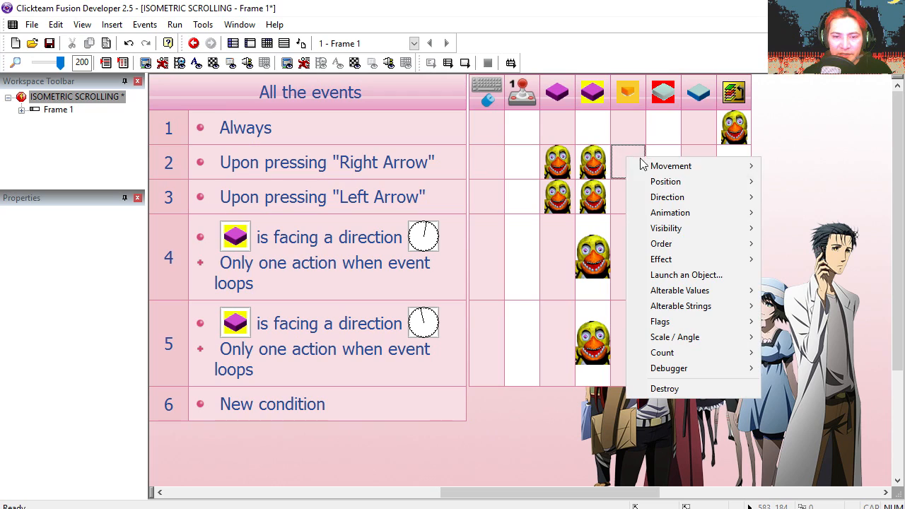
Position the created object relative to the jumping target and start a collision condition.
{"action": "left_click", "coordinate": [665, 181]}
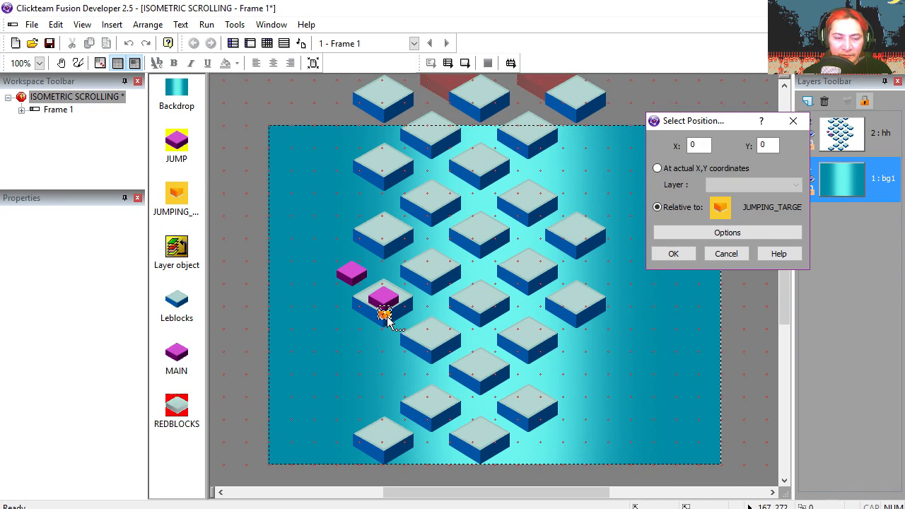
{"action": "left_click_drag", "start_coordinate": [385, 314], "coordinate": [431, 283]}
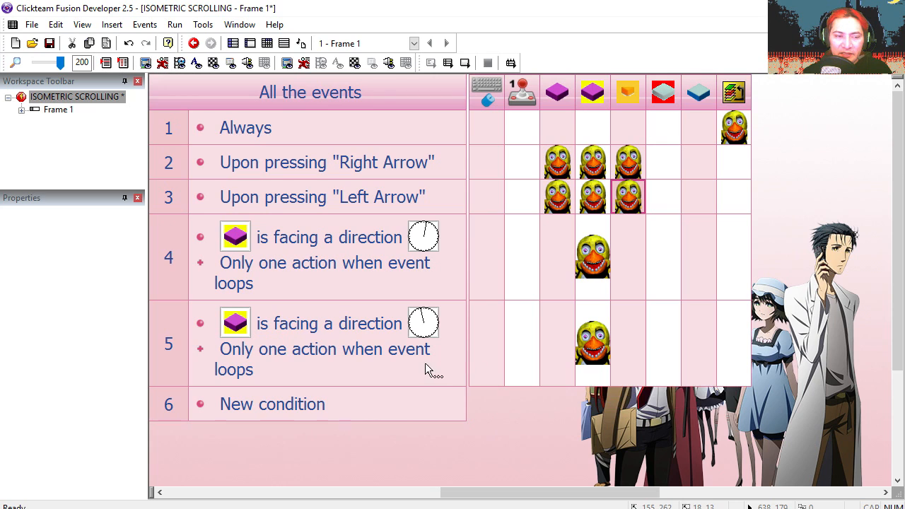
{"action": "mouse_move", "coordinate": [628, 92]}
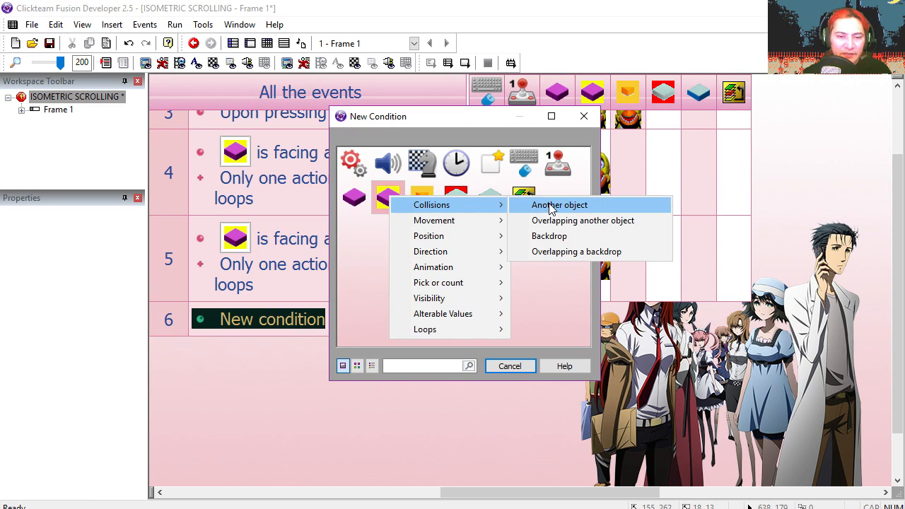
{"action": "left_click", "coordinate": [559, 203]}
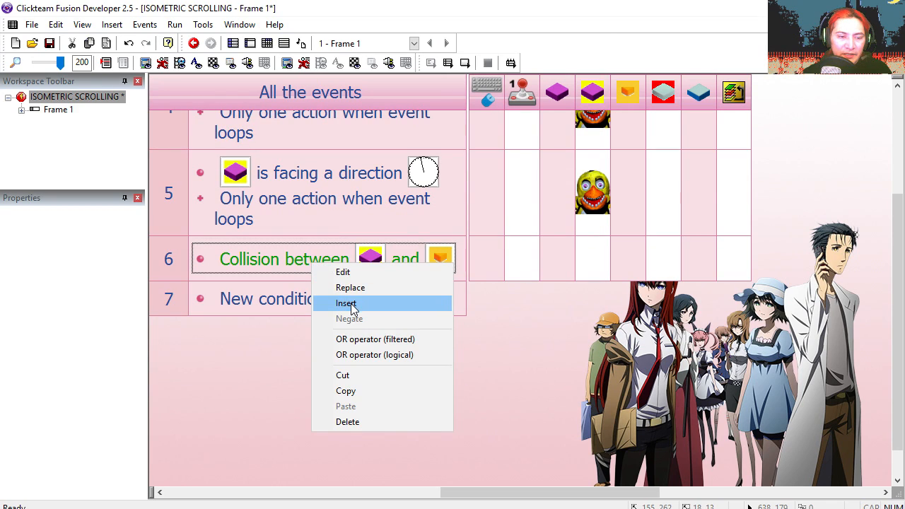
Require the orange marker to overlap a Leblocks block in event 6 and have it create a new object.
{"action": "left_click", "coordinate": [346, 302]}
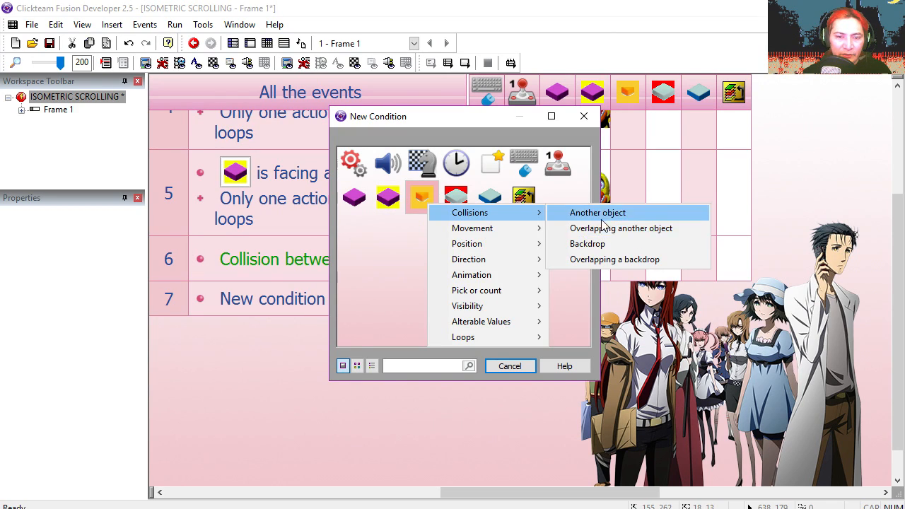
{"action": "left_click", "coordinate": [597, 212]}
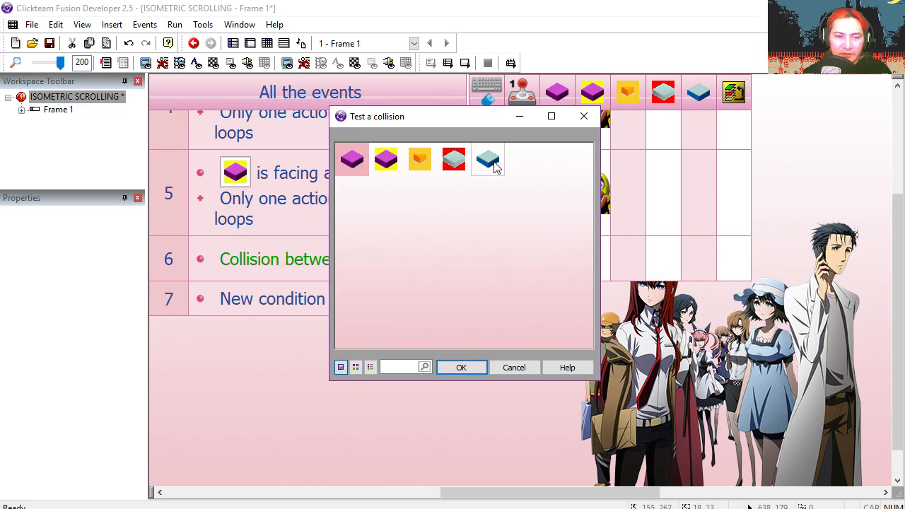
{"action": "left_click", "coordinate": [461, 368]}
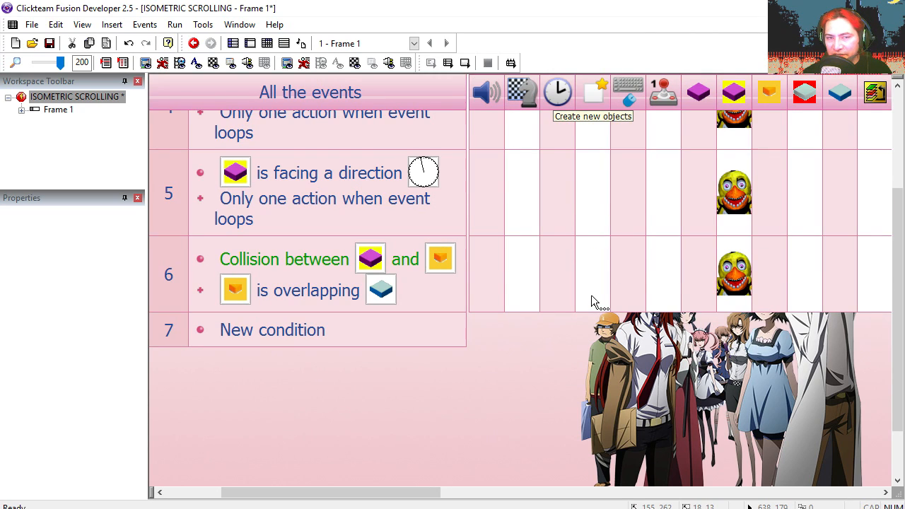
{"action": "left_click", "coordinate": [593, 94]}
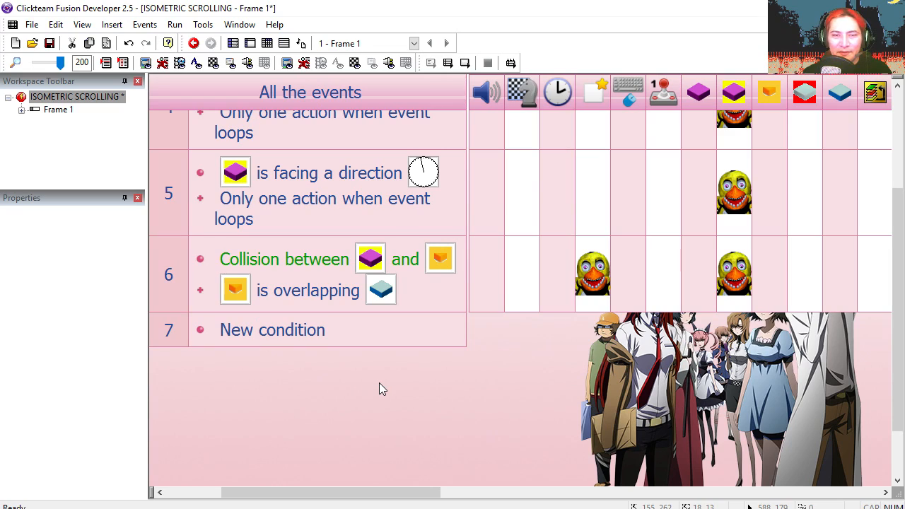
Add event 7 for the orange marker colliding with a Leblocks block and preview the level.
{"action": "left_click", "coordinate": [592, 274]}
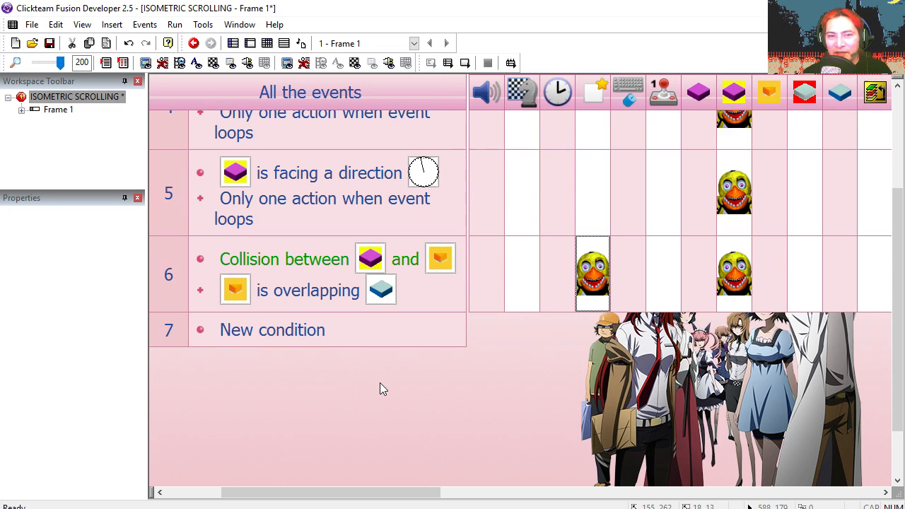
{"action": "left_click", "coordinate": [272, 329]}
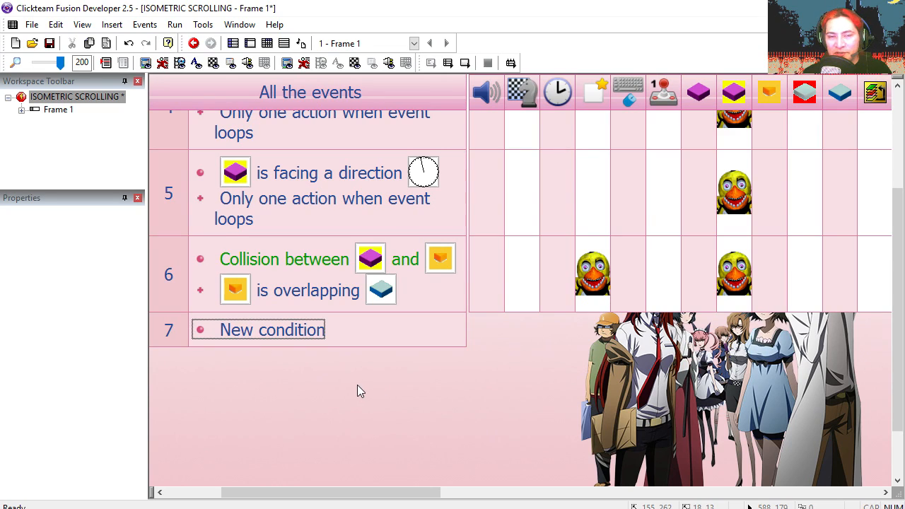
{"action": "mouse_move", "coordinate": [289, 341]}
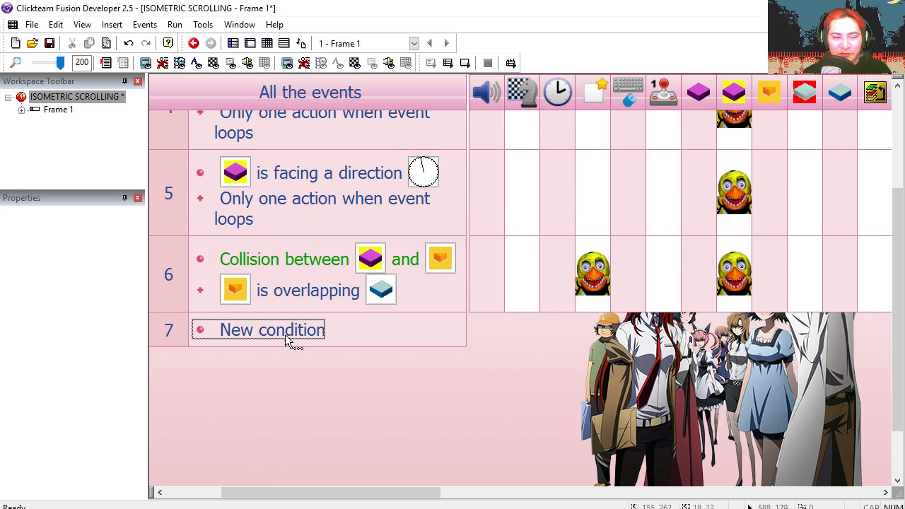
{"action": "left_click", "coordinate": [271, 330]}
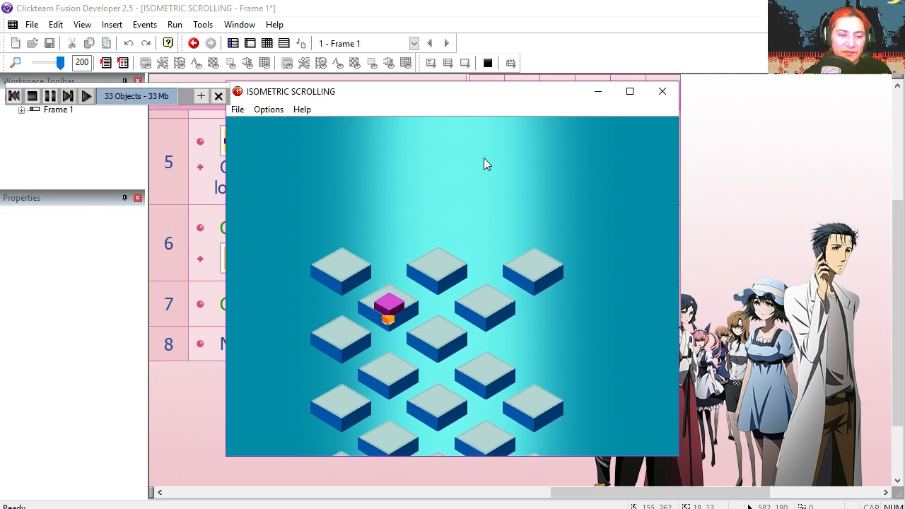
{"action": "left_click", "coordinate": [662, 91]}
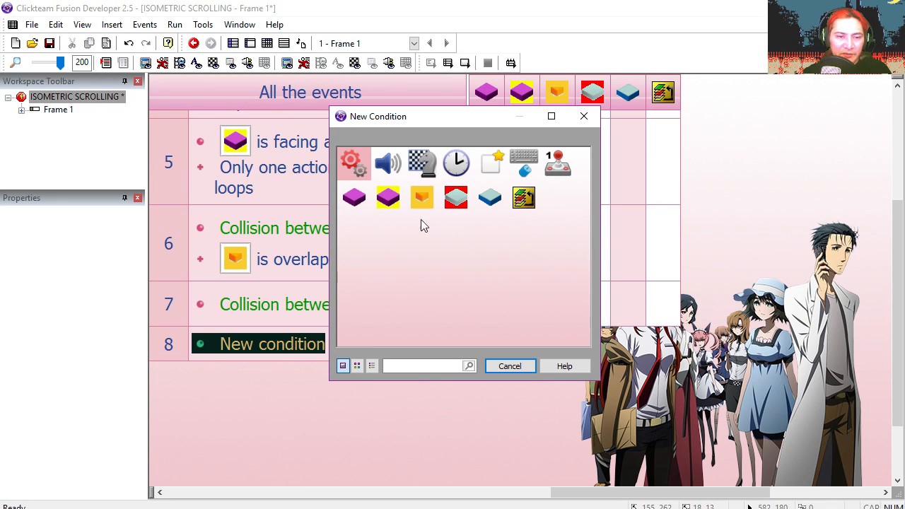
Add a timer event every 3.28 seconds that creates a new object, then preview the game.
{"action": "left_click", "coordinate": [456, 163]}
{"action": "type", "text": "28"}
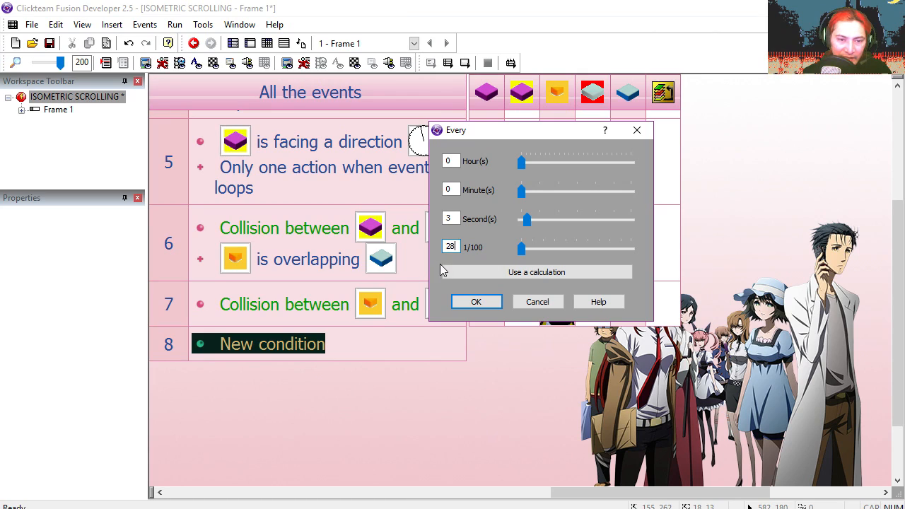
{"action": "left_click", "coordinate": [475, 301]}
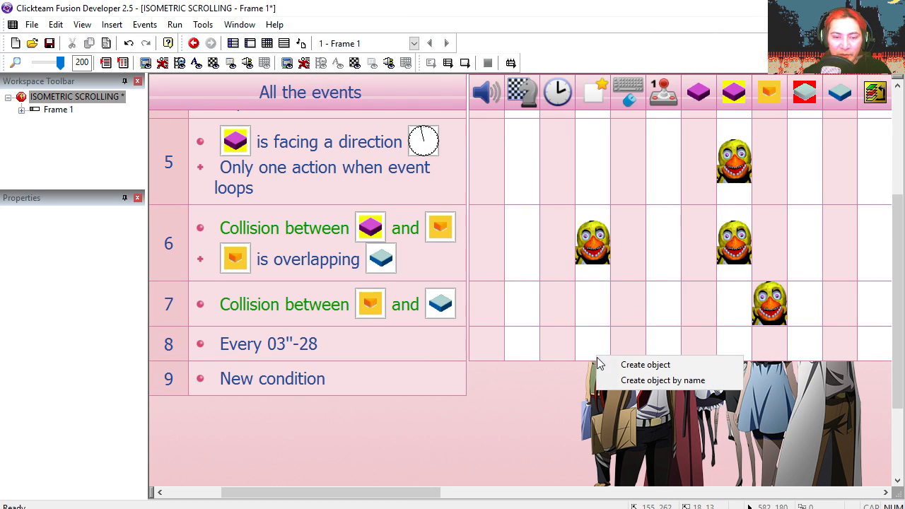
{"action": "left_click", "coordinate": [645, 365]}
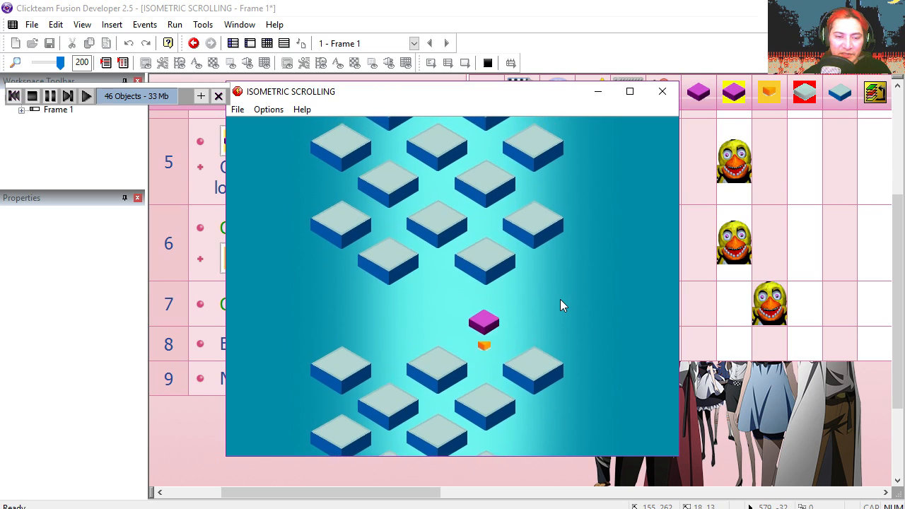
{"action": "left_click", "coordinate": [662, 90]}
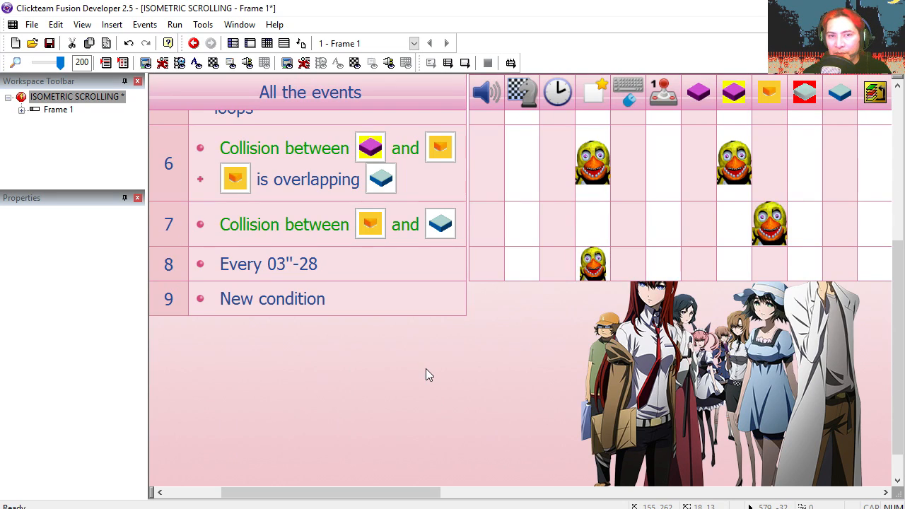
Add a Start of Frame event that creates an object when the level begins.
{"action": "double_click", "coordinate": [272, 298]}
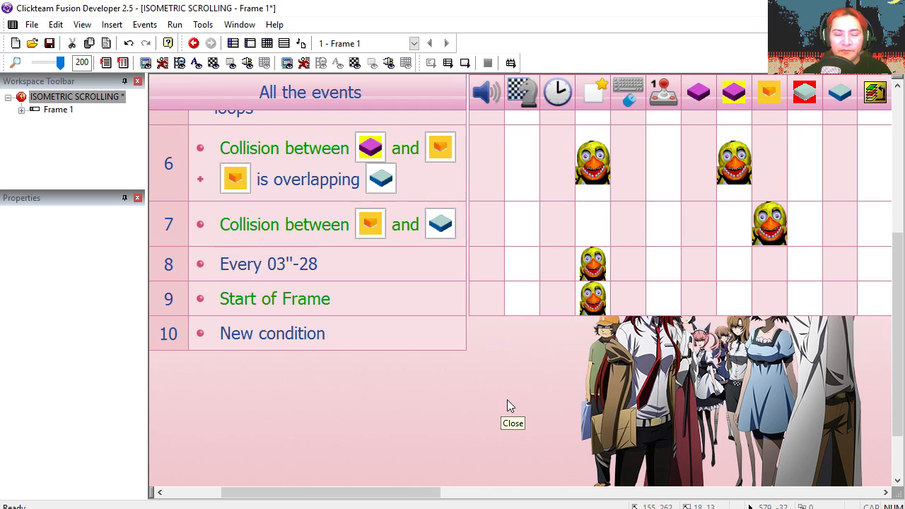
In event 6 place the jumper at a fixed block position, then run and close the preview.
{"action": "right_click", "coordinate": [733, 161]}
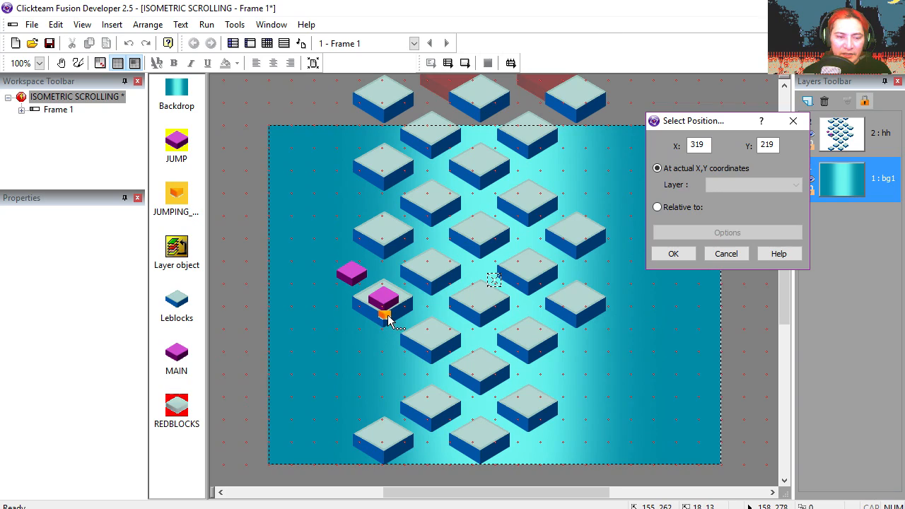
{"action": "left_click", "coordinate": [656, 206]}
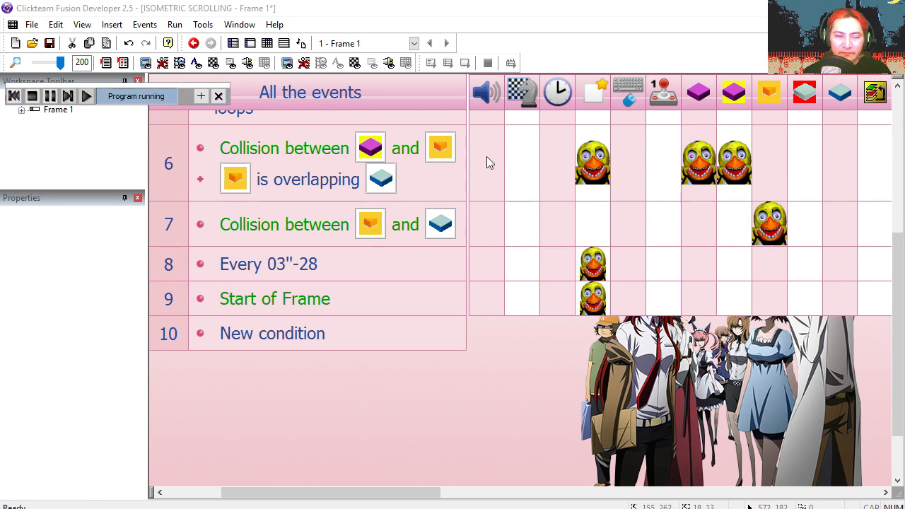
{"action": "left_click", "coordinate": [87, 96]}
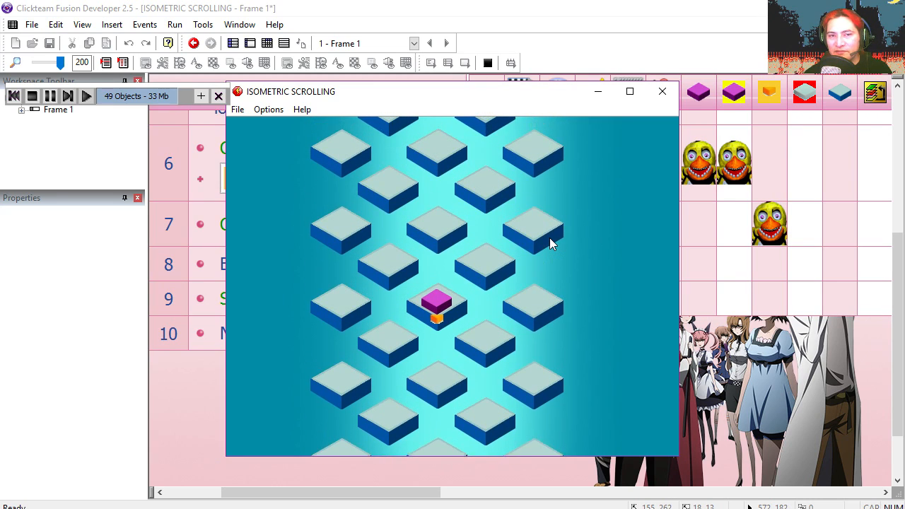
{"action": "left_click", "coordinate": [662, 90]}
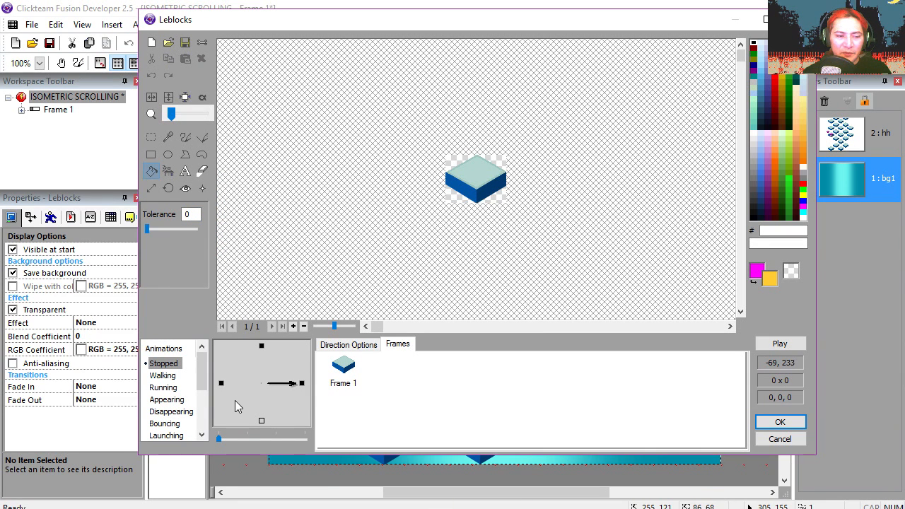
{"action": "mouse_move", "coordinate": [300, 388]}
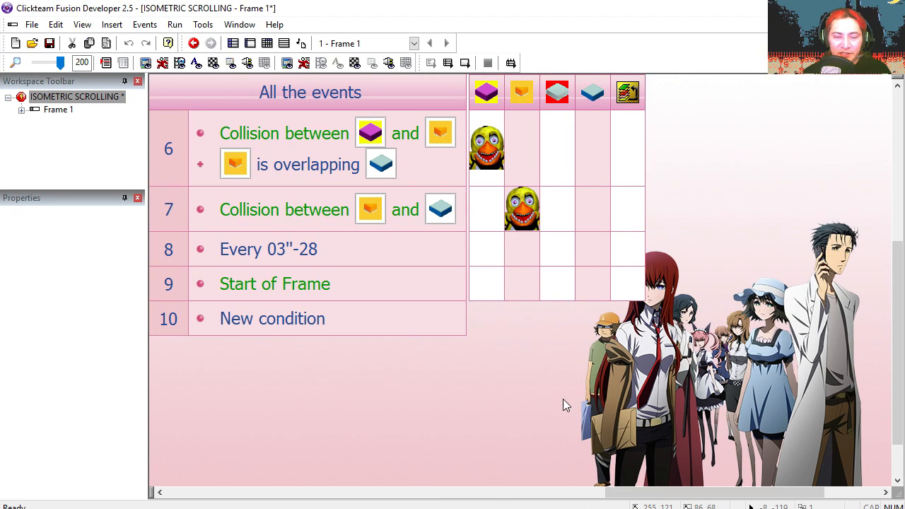
{"action": "mouse_move", "coordinate": [593, 266]}
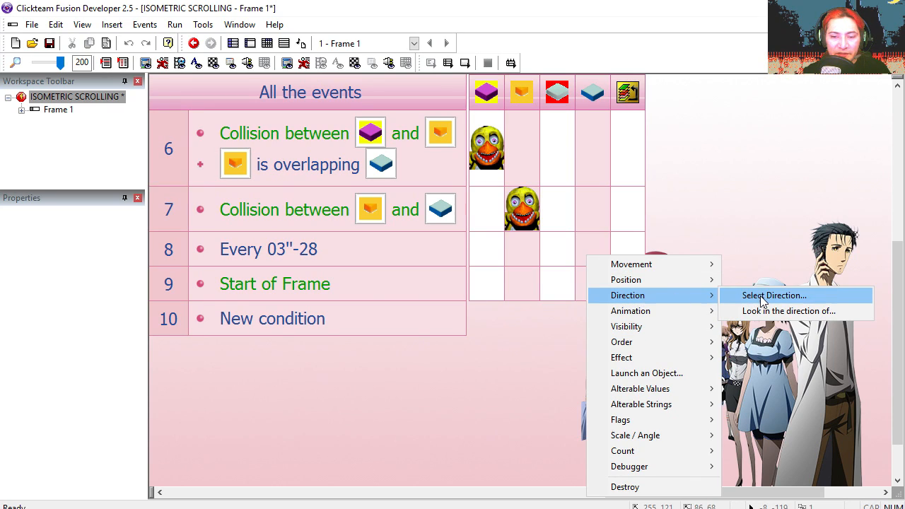
Set new Leblocks blocks' direction and add event 10 comparing it to right-facing, then preview.
{"action": "left_click", "coordinate": [774, 295]}
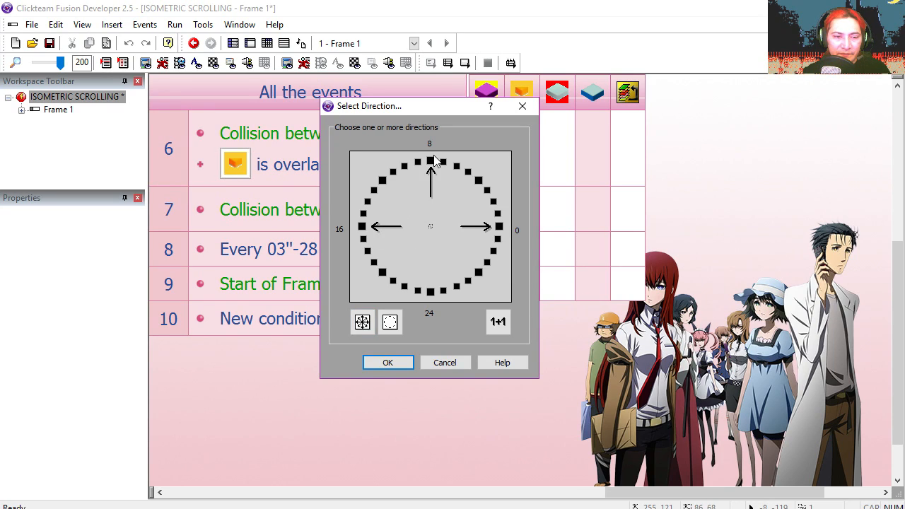
{"action": "left_click", "coordinate": [387, 362]}
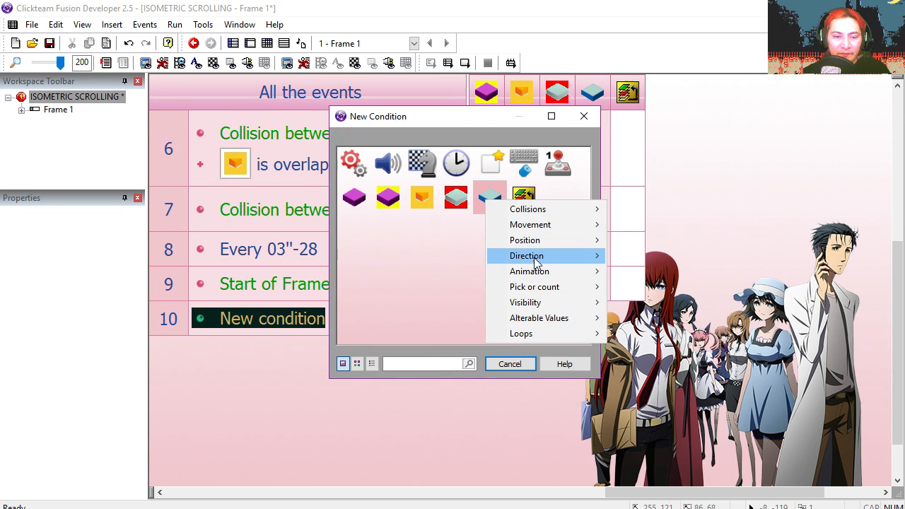
{"action": "left_click", "coordinate": [526, 254]}
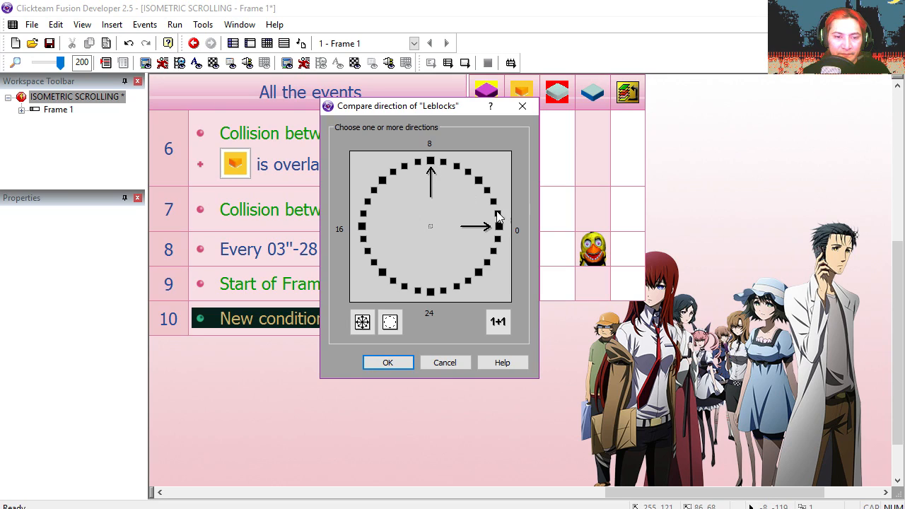
{"action": "left_click", "coordinate": [388, 362]}
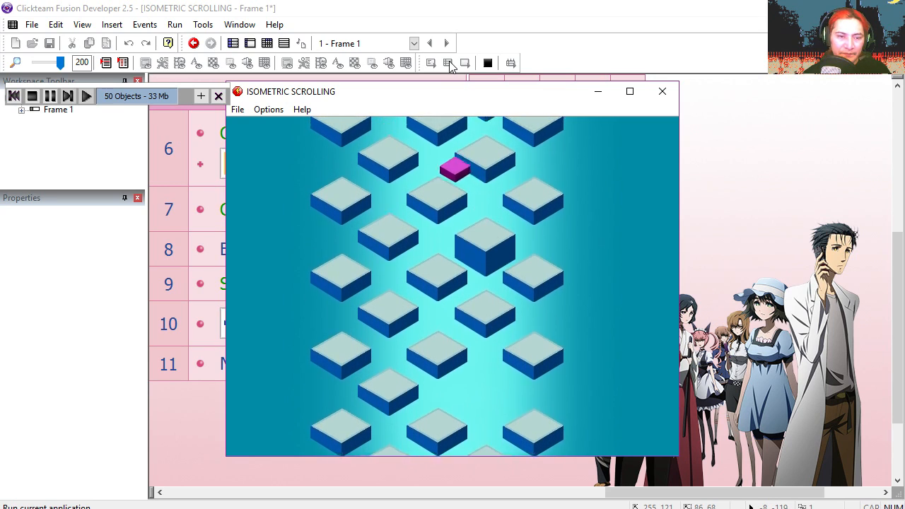
{"action": "left_click", "coordinate": [662, 91]}
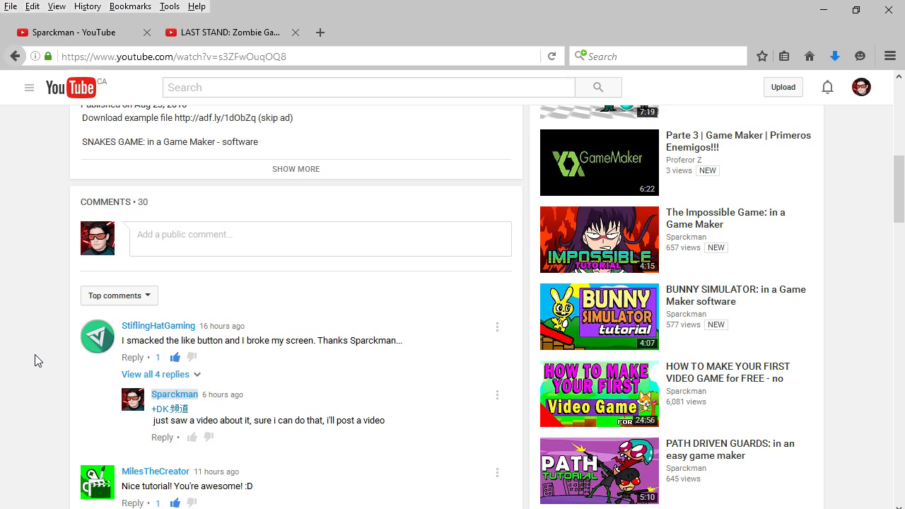
{"action": "mouse_move", "coordinate": [30, 280]}
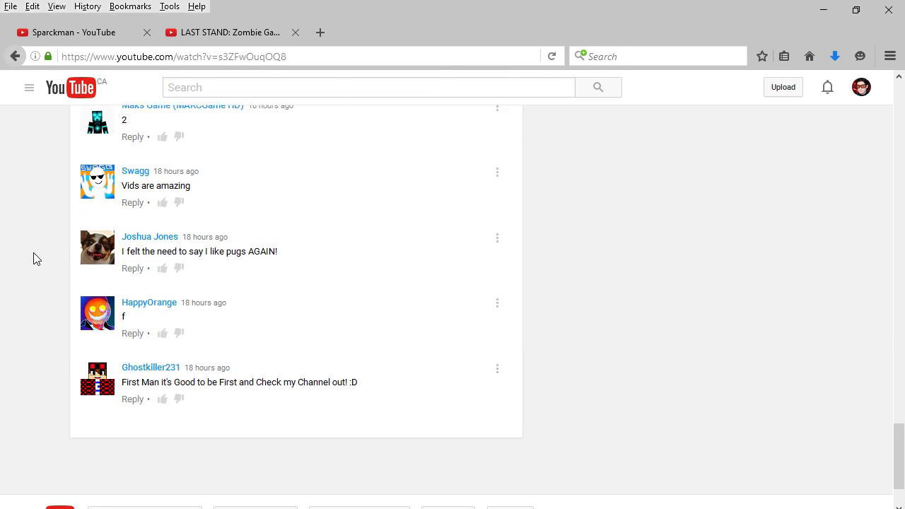
{"action": "scroll", "scroll_direction": "down", "scroll_amount": 3}
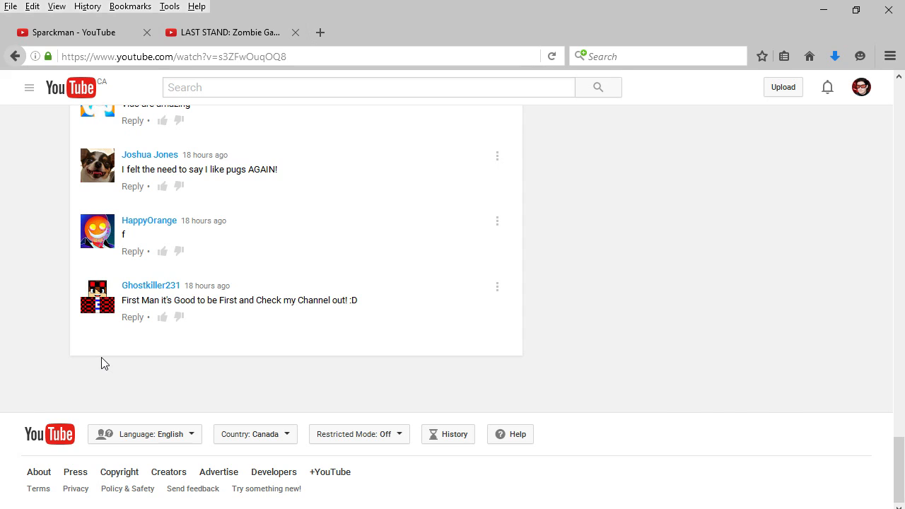
{"action": "left_click", "coordinate": [149, 285]}
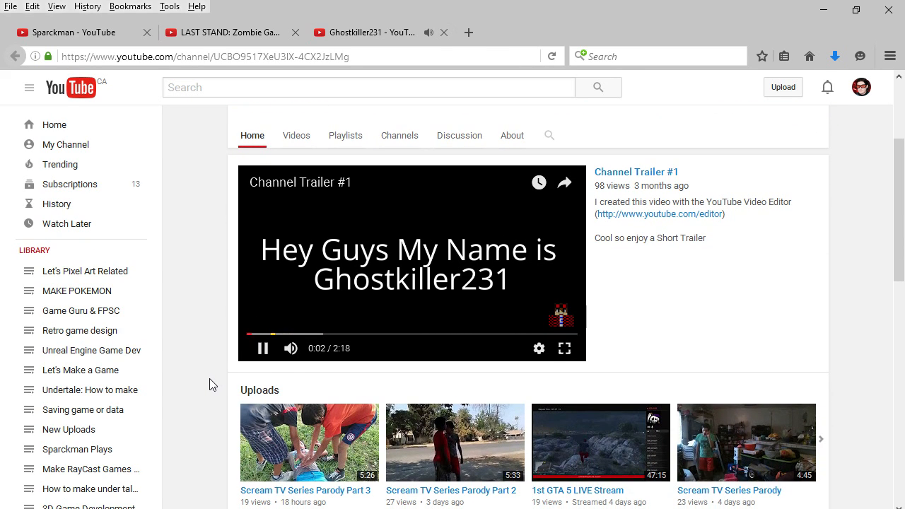